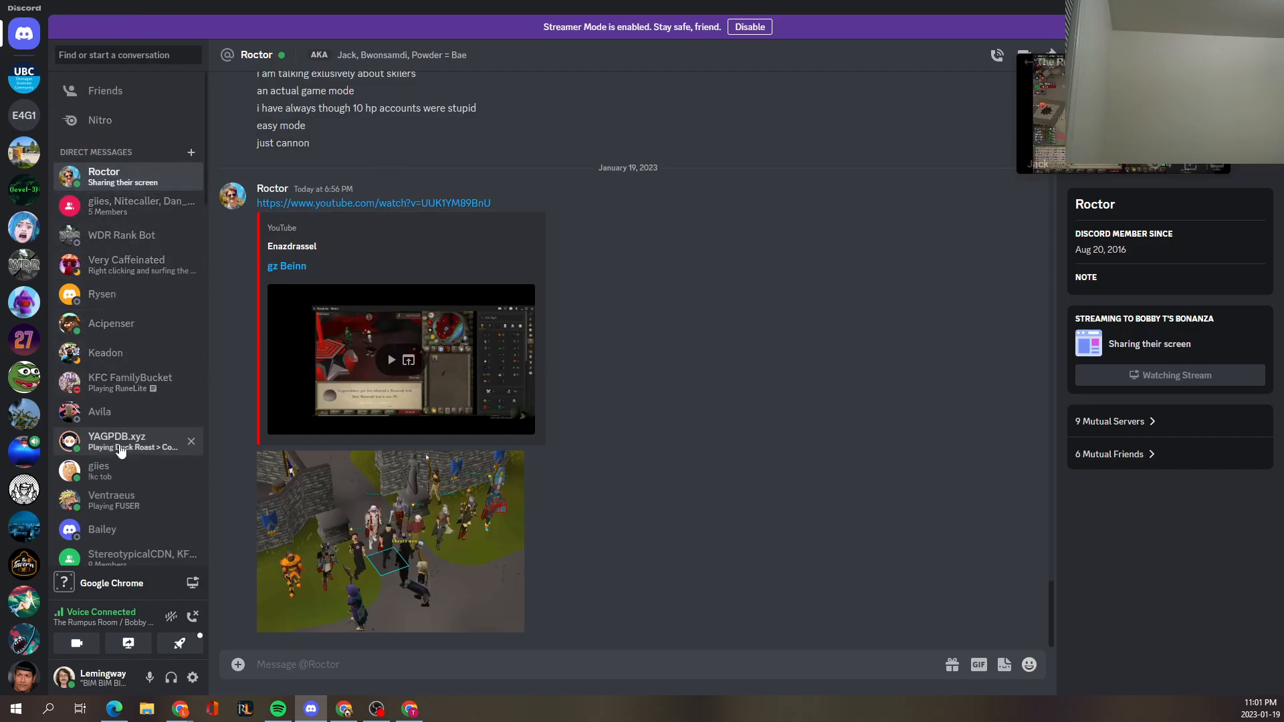
In the 1kc tob friend's DM, send 'OLY SHIT THINGS ARE' and start typing 'currently recording this'
left_click(98, 470)
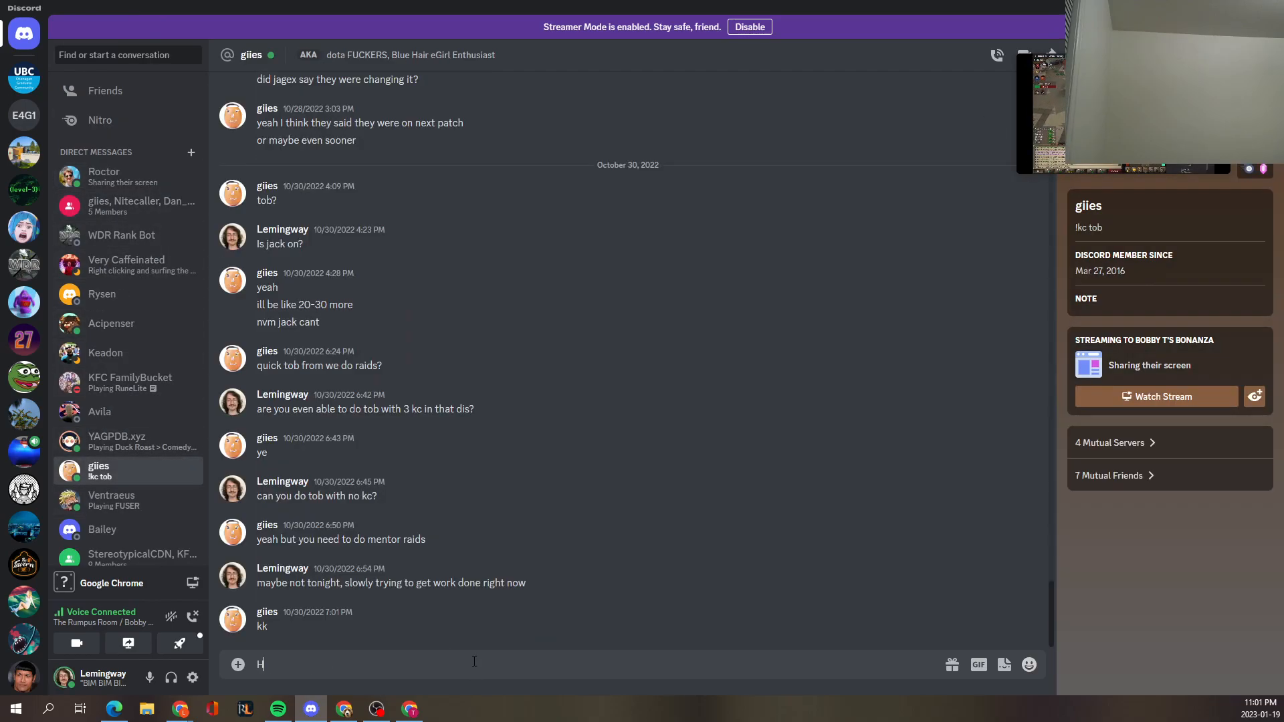
type("OLY SHIT THINGS ARE")
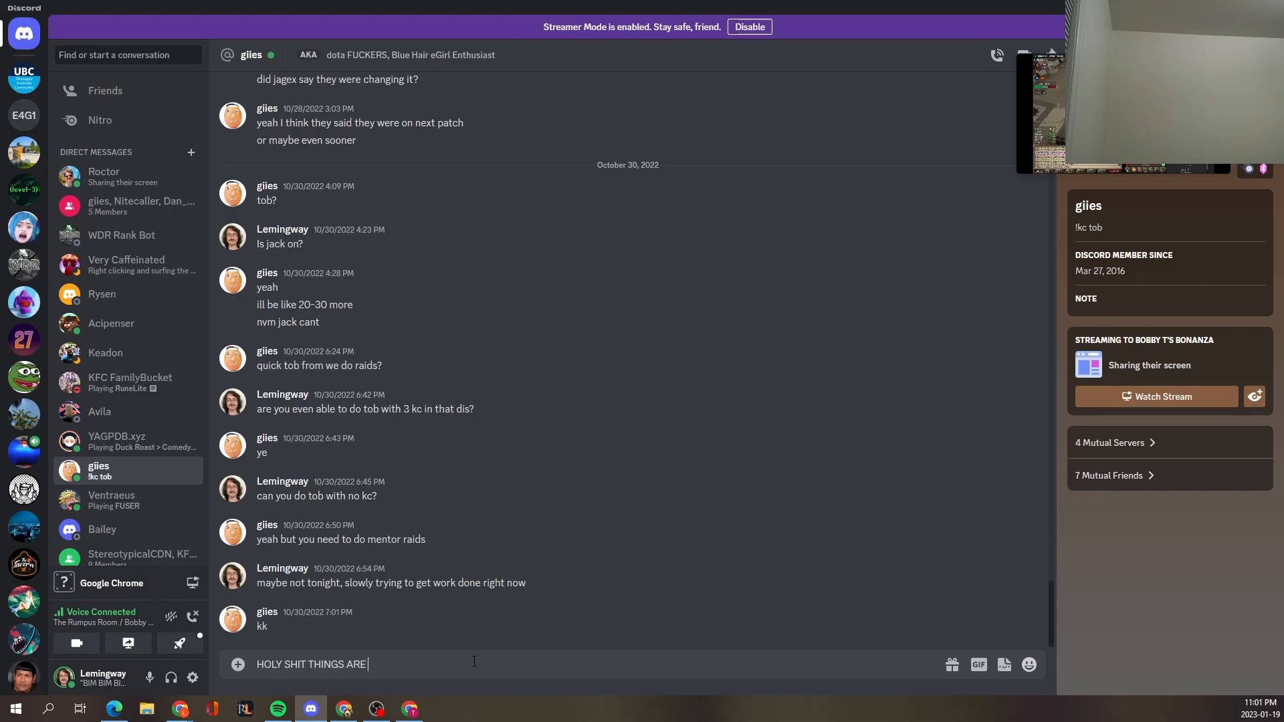
key("Return")
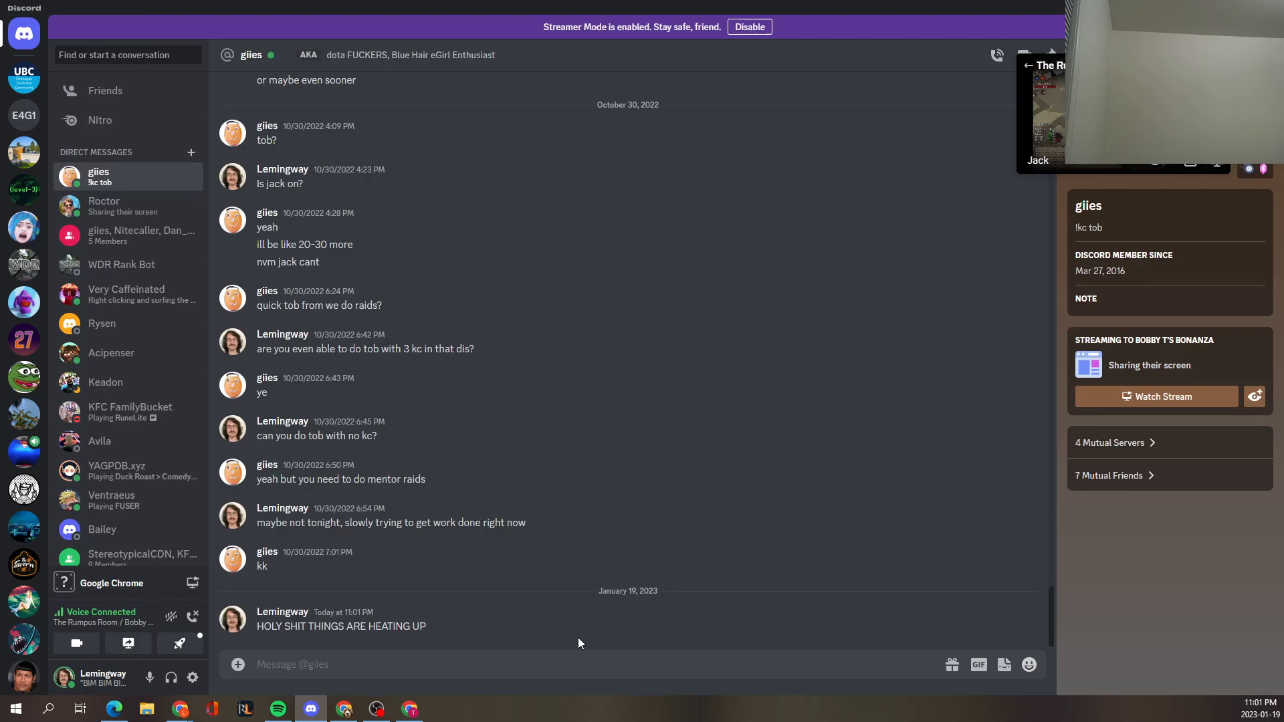
type("currently recor")
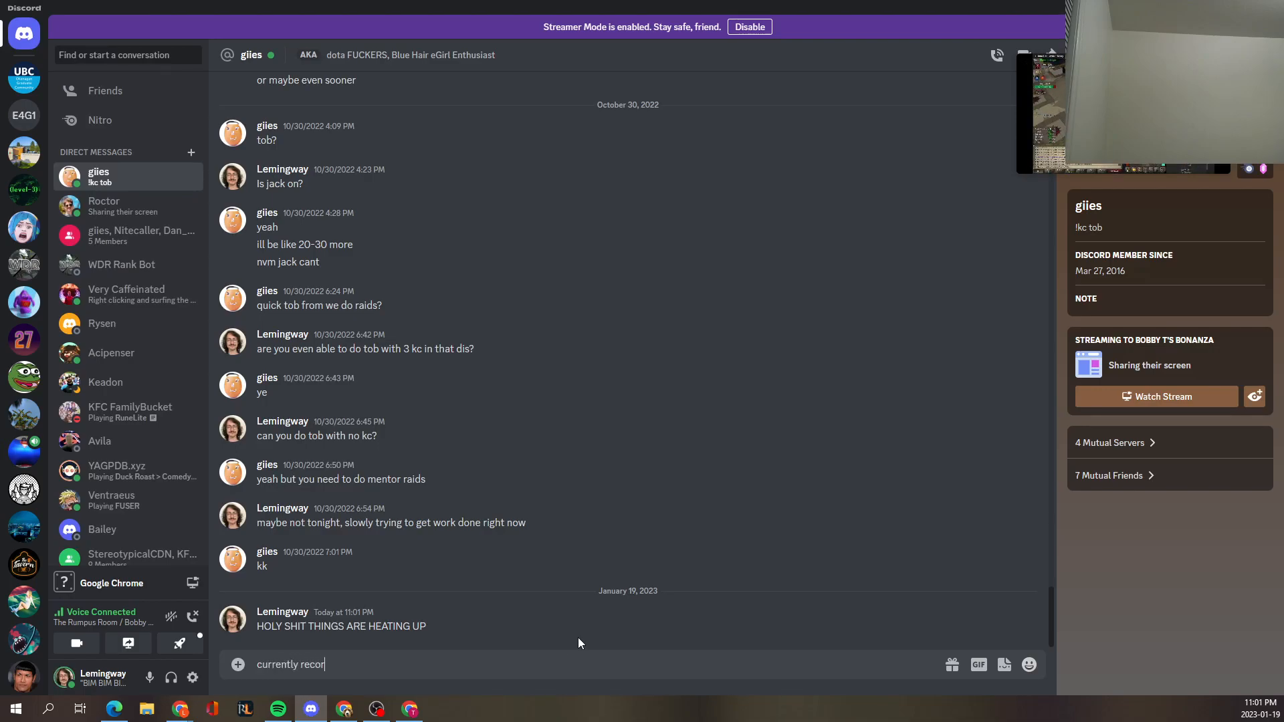
type("ding this")
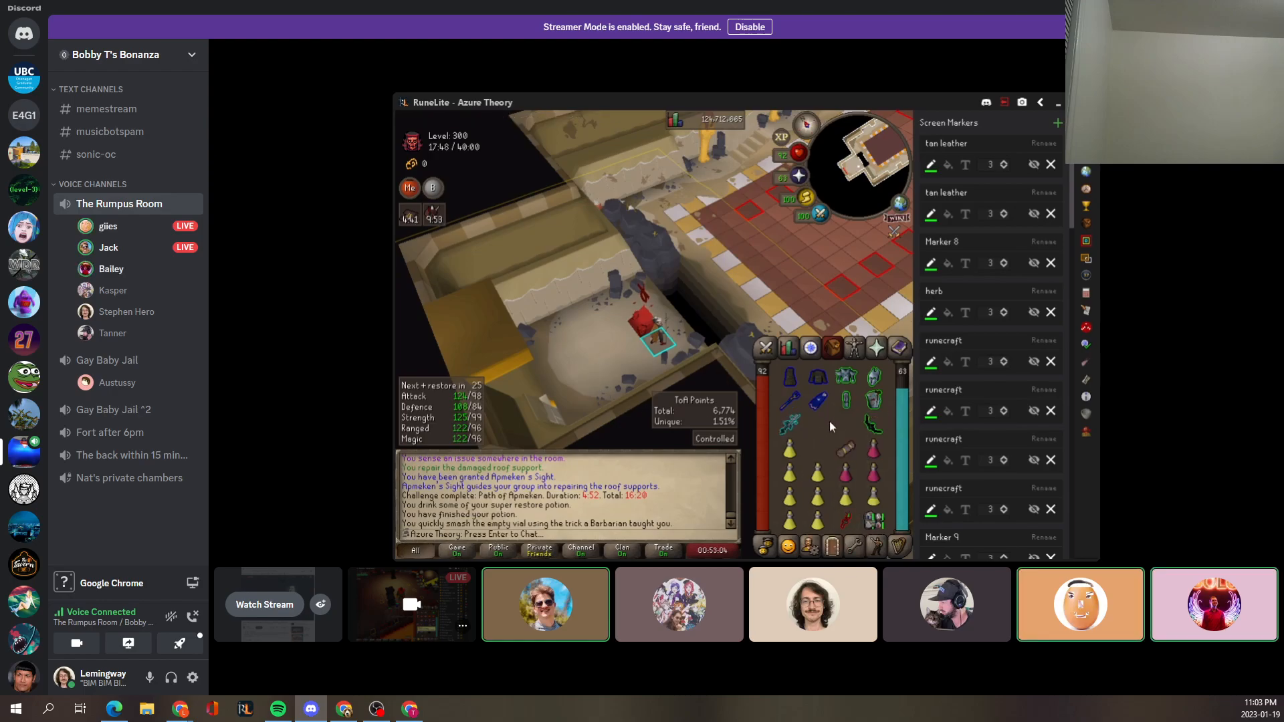
Choose Watch Stream on the live RuneLite share in Bobby T's Bonanza's Rumpus Room
left_click(725, 303)
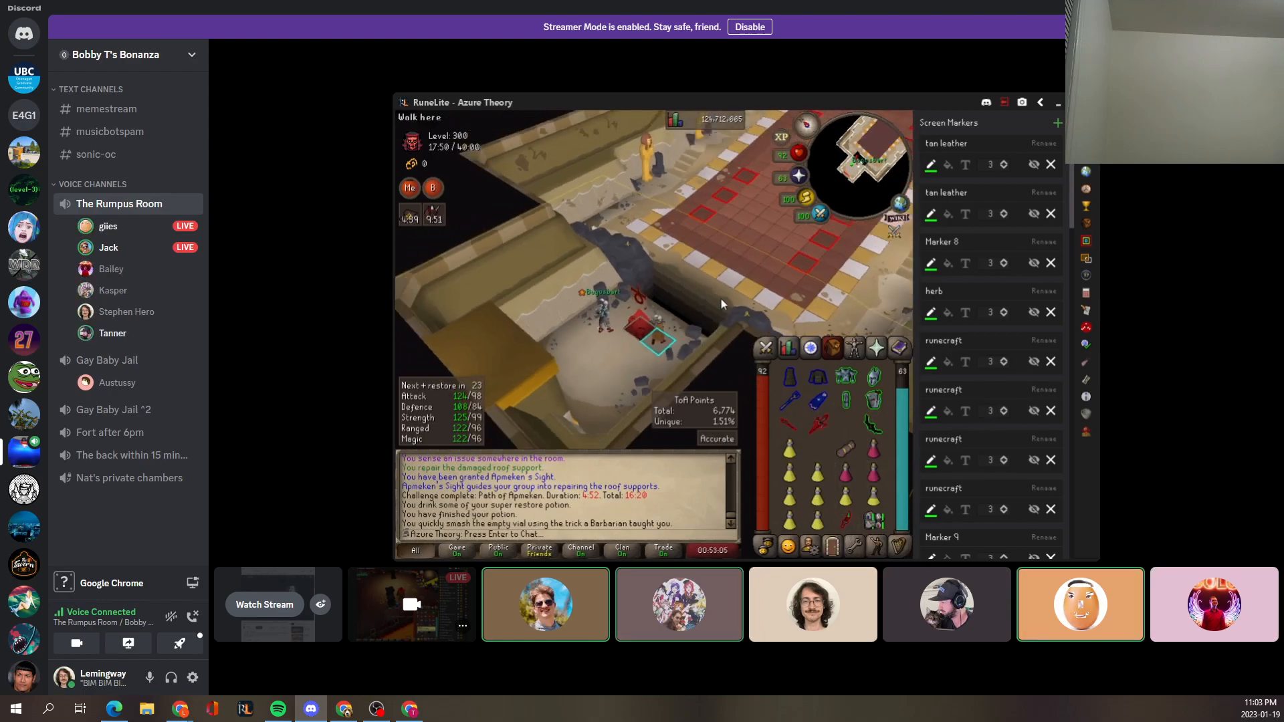